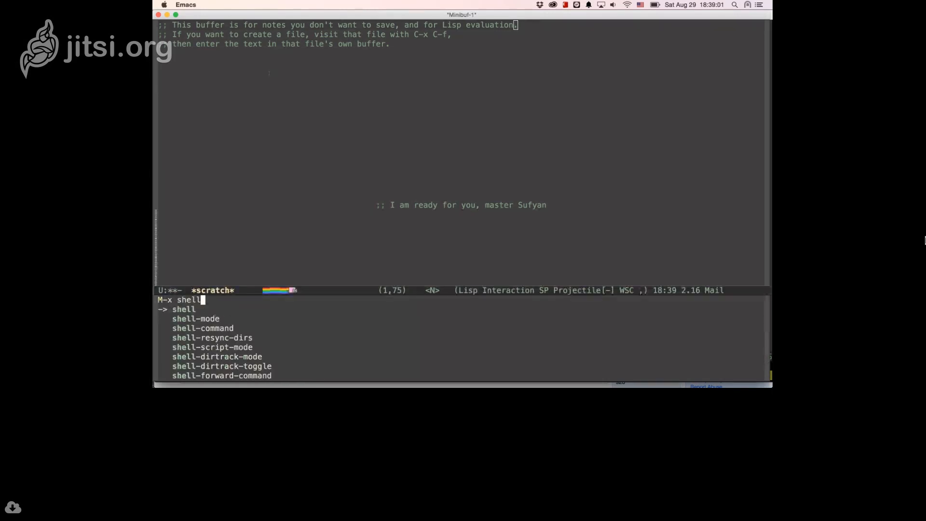
- Start a shell in Emacs, list the .emacs.d files, and visit the Cask file
{"action": "key", "text": "Return"}
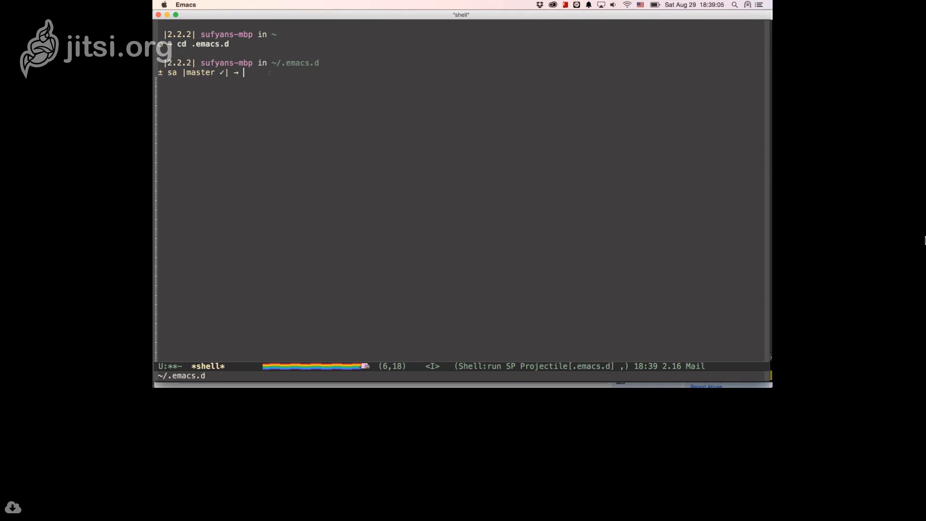
{"action": "type", "text": "ls"}
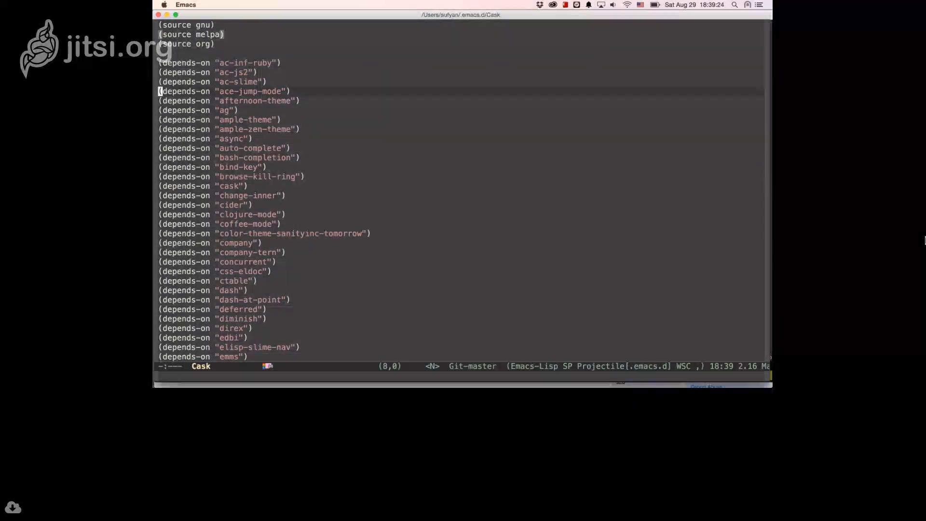
{"action": "scroll", "scroll_direction": "down", "scroll_amount": 3}
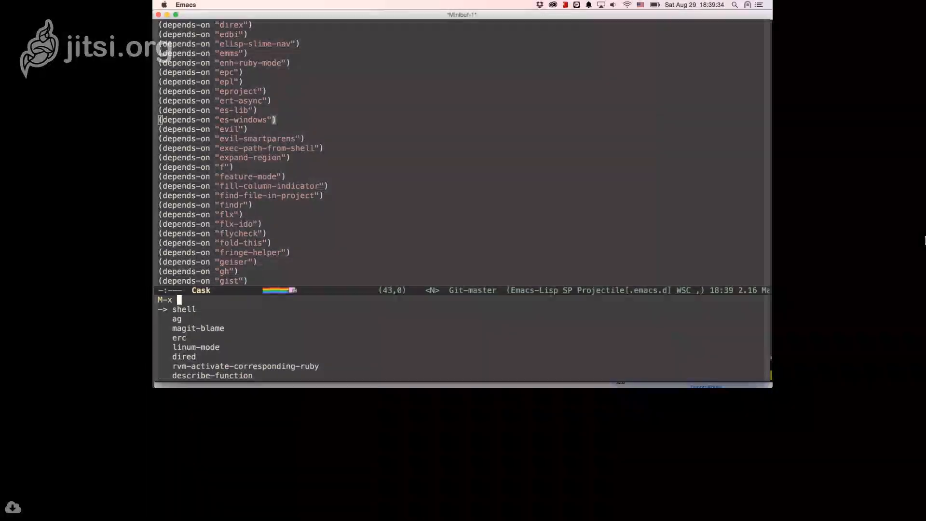
- Install abc-mode with package-install and put (depends-on "abc-mode") at the top of Cask
{"action": "type", "text": "package"}
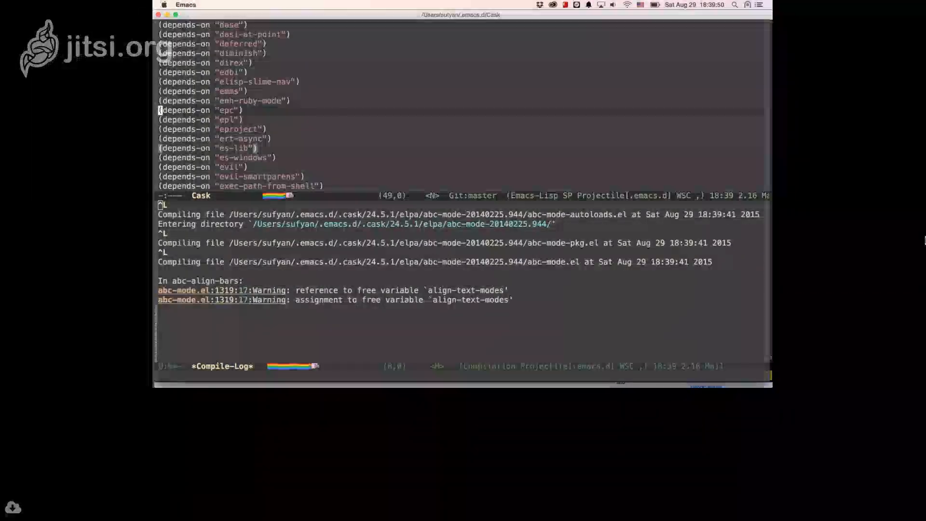
{"action": "type", "text": "abc-mode\")"}
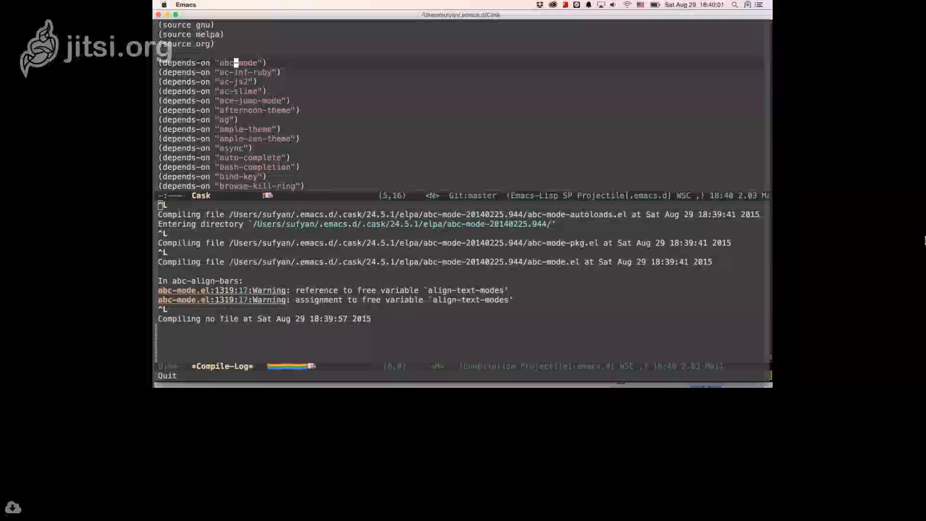
{"action": "key", "text": "cmd+tab"}
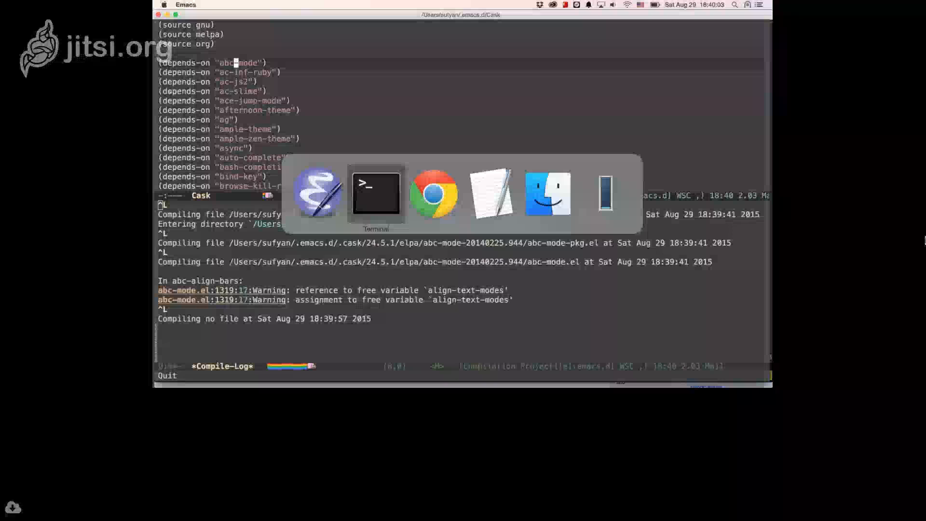
- In the bash session, change into .emacs.d and run cask, then cask update
{"action": "left_click", "coordinate": [376, 193]}
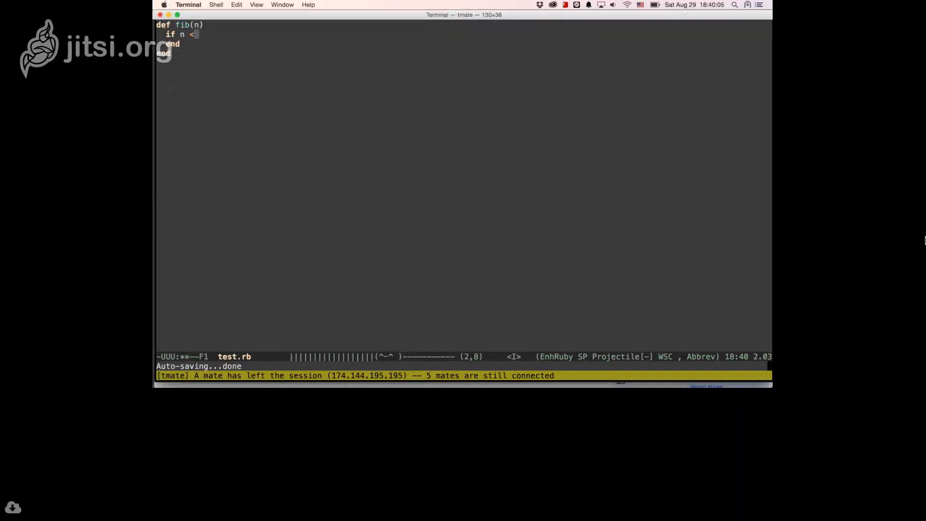
{"action": "left_click", "coordinate": [763, 24]}
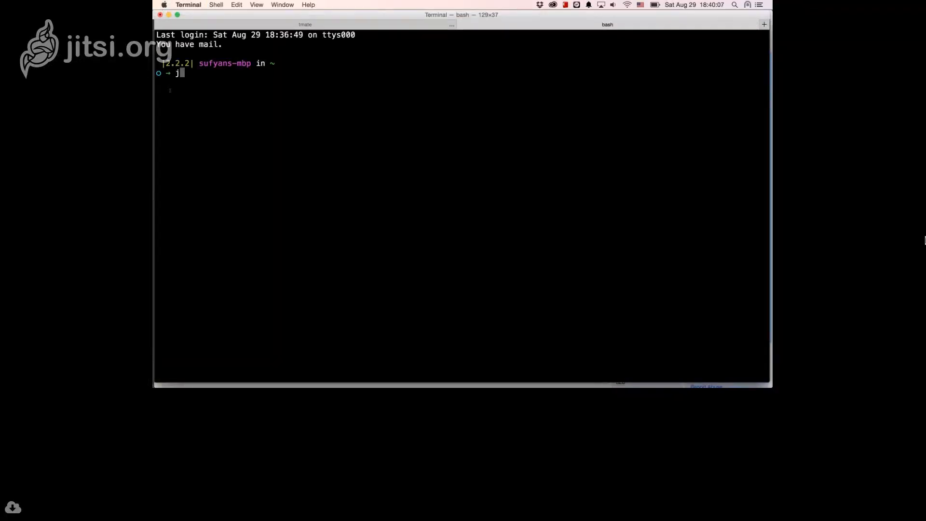
{"action": "type", "text": "cd .emacs.d"}
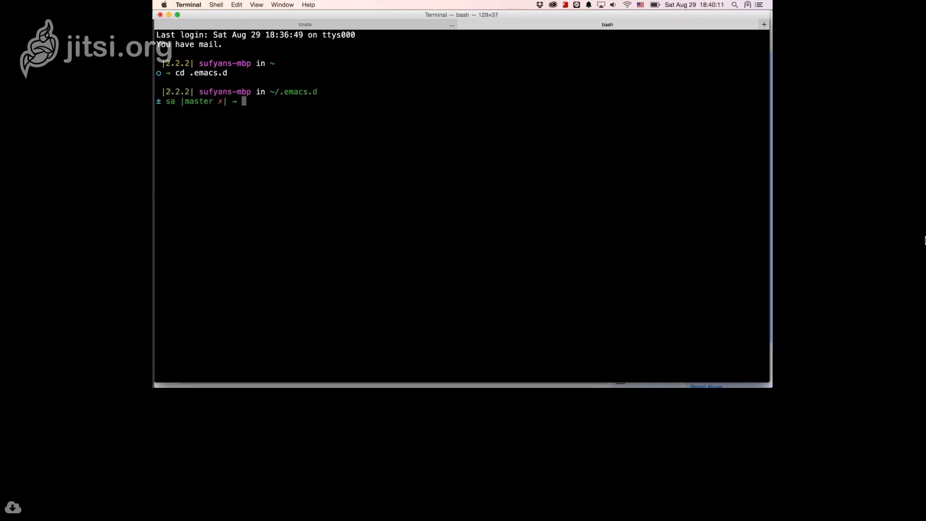
{"action": "type", "text": "cask"}
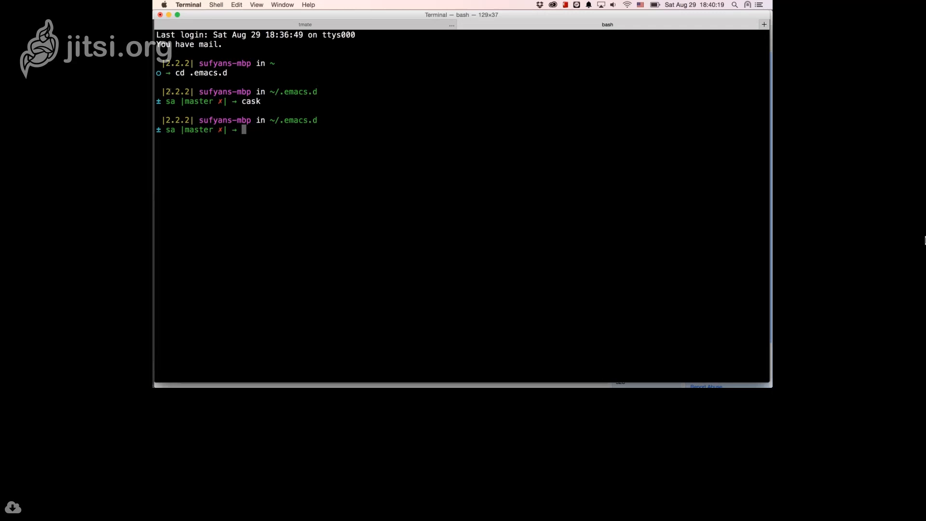
{"action": "type", "text": "cask update"}
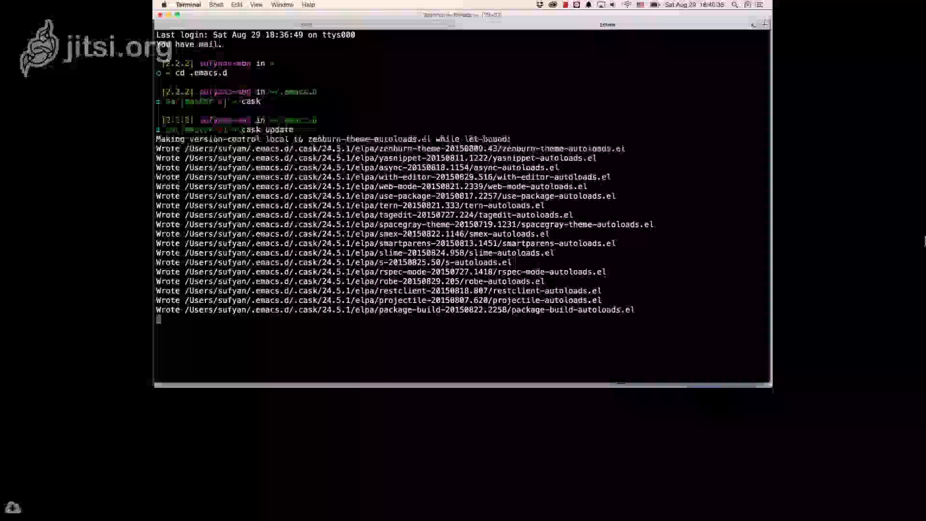
- Open a second Terminal tab with a fresh bash shell at the home folder
{"action": "key", "text": "Cmd+Tab"}
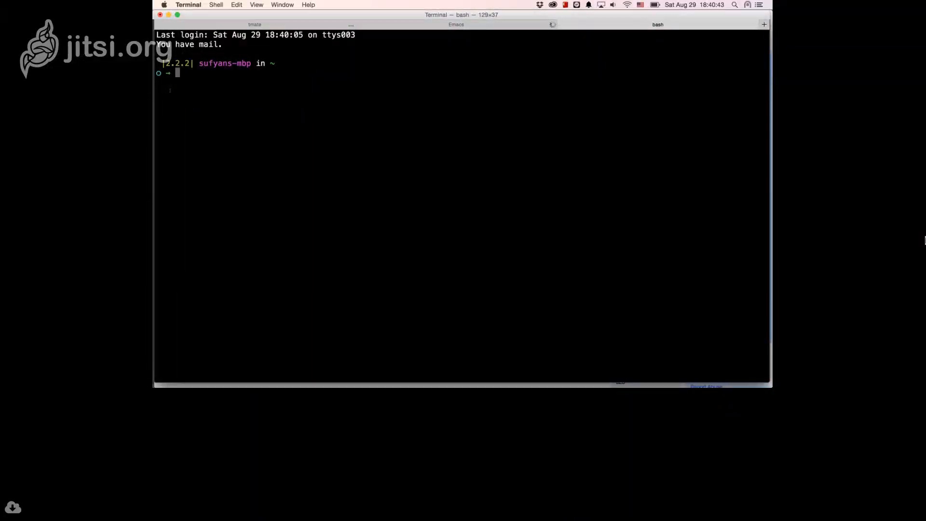
- Run 'brew info cask', then exit tmate back to a plain bash prompt
{"action": "type", "text": "brew"}
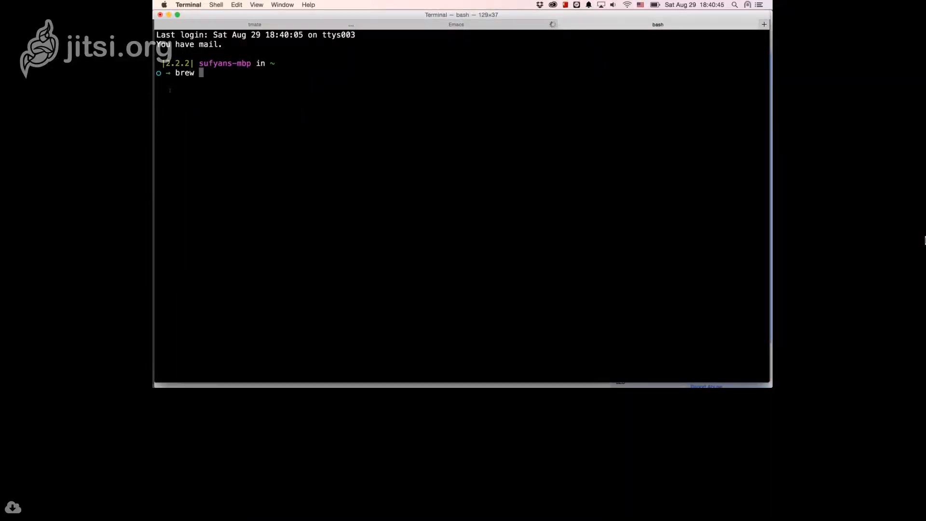
{"action": "type", "text": "info cask"}
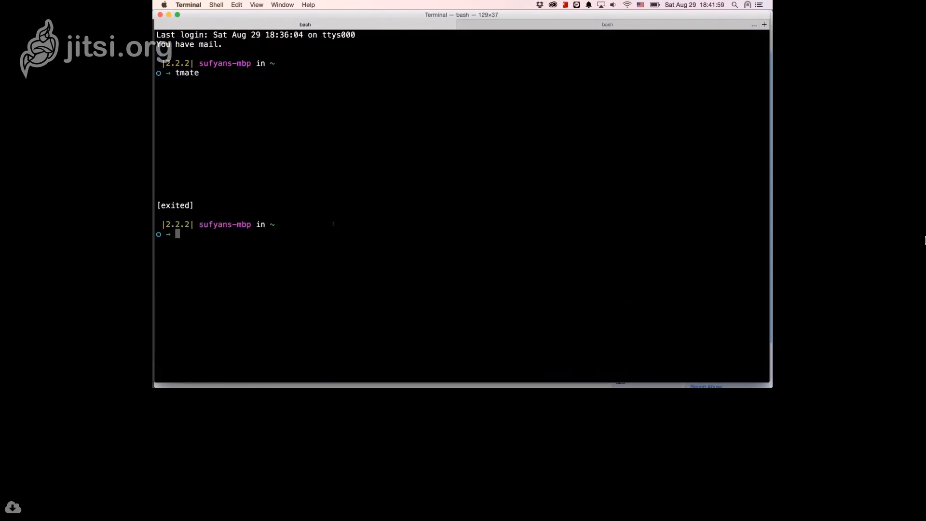
{"action": "key", "text": "Cmd+Tab"}
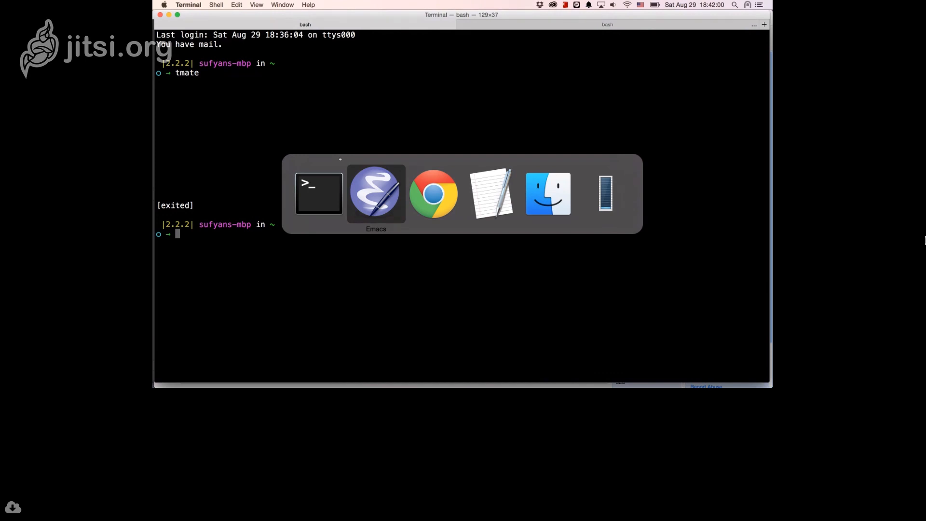